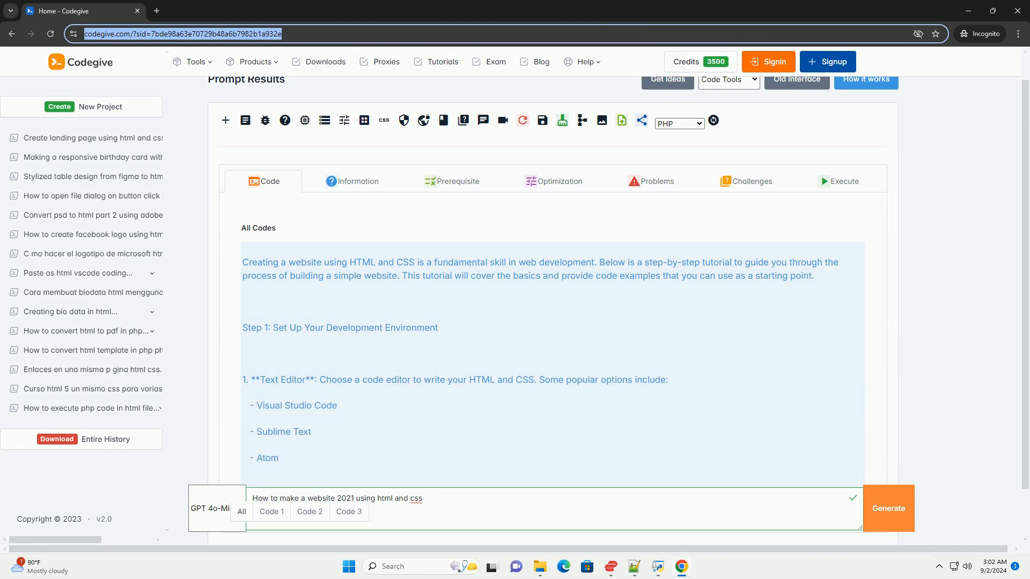
scroll(down, 3)
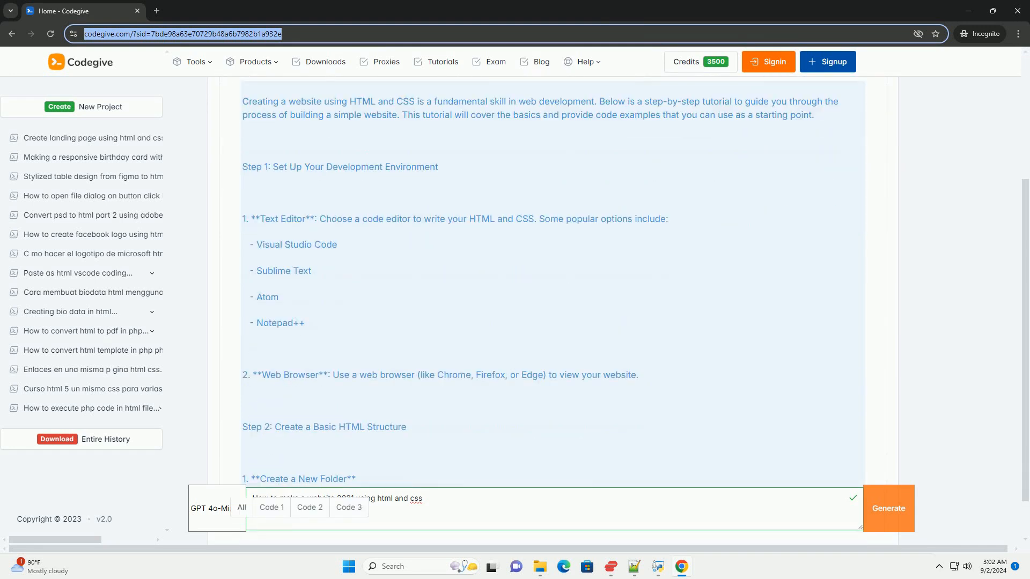
scroll(down, 3)
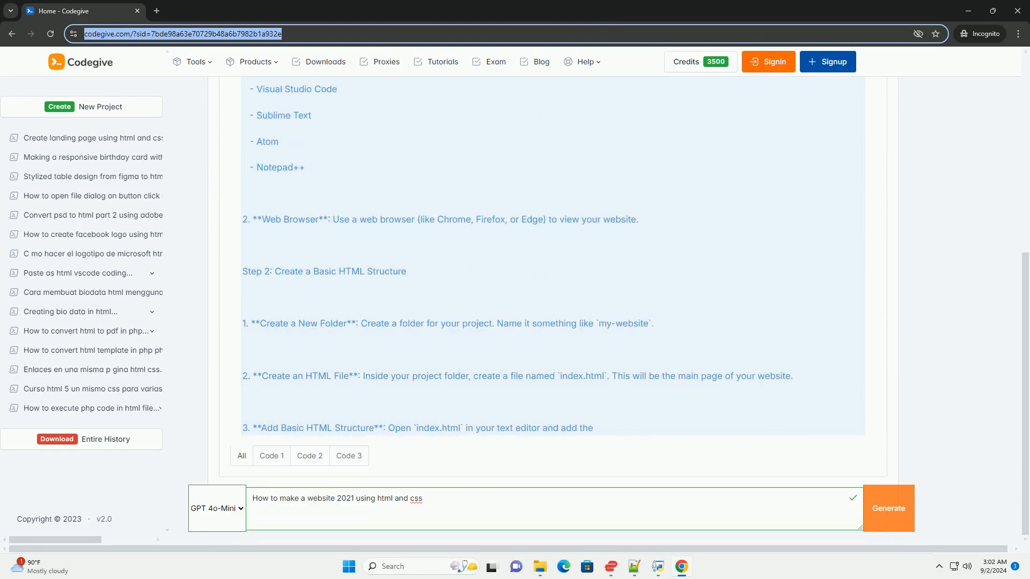
scroll(down, 3)
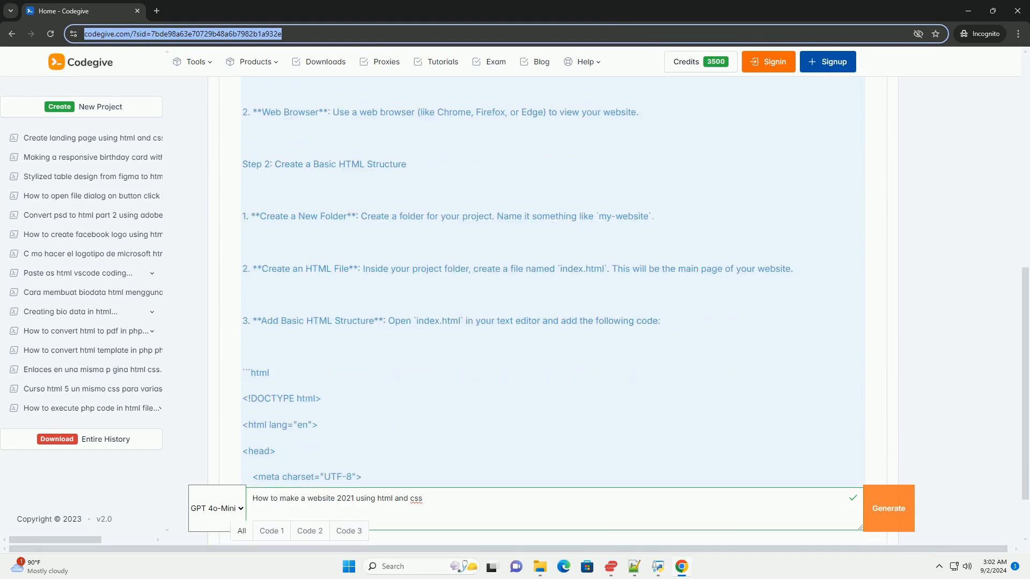
scroll(down, 3)
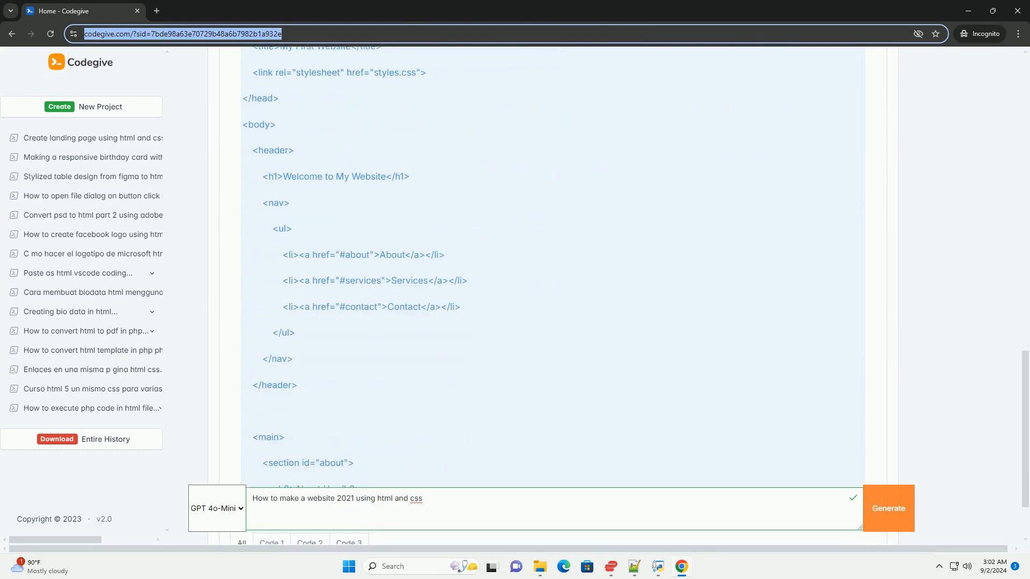
scroll(down, 3)
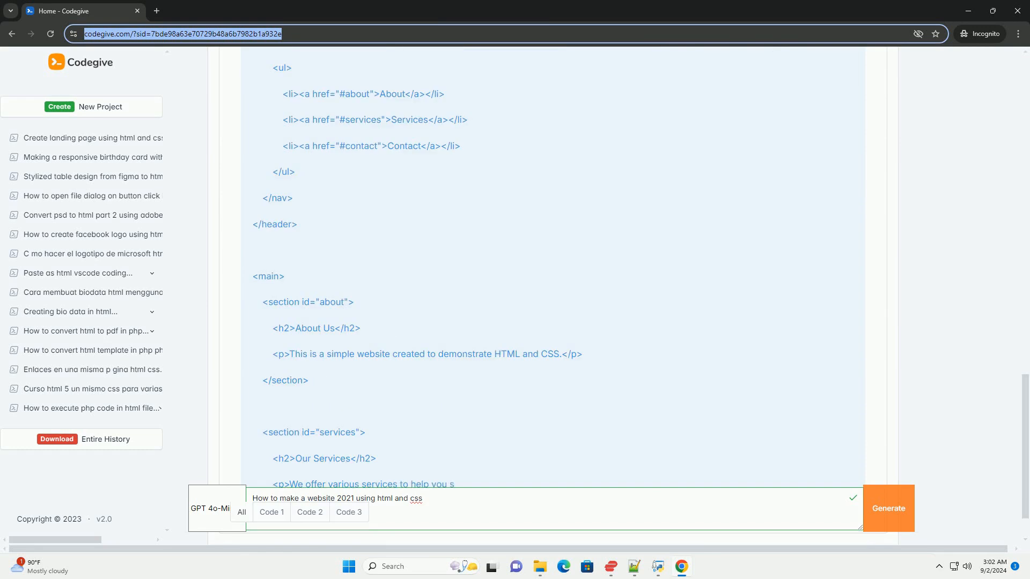
scroll(down, 3)
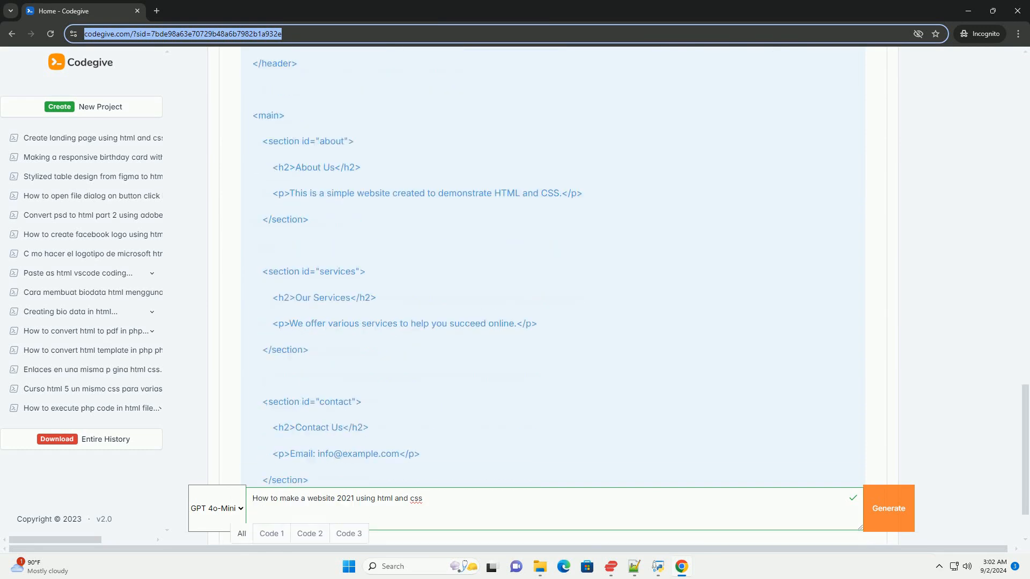
scroll(down, 3)
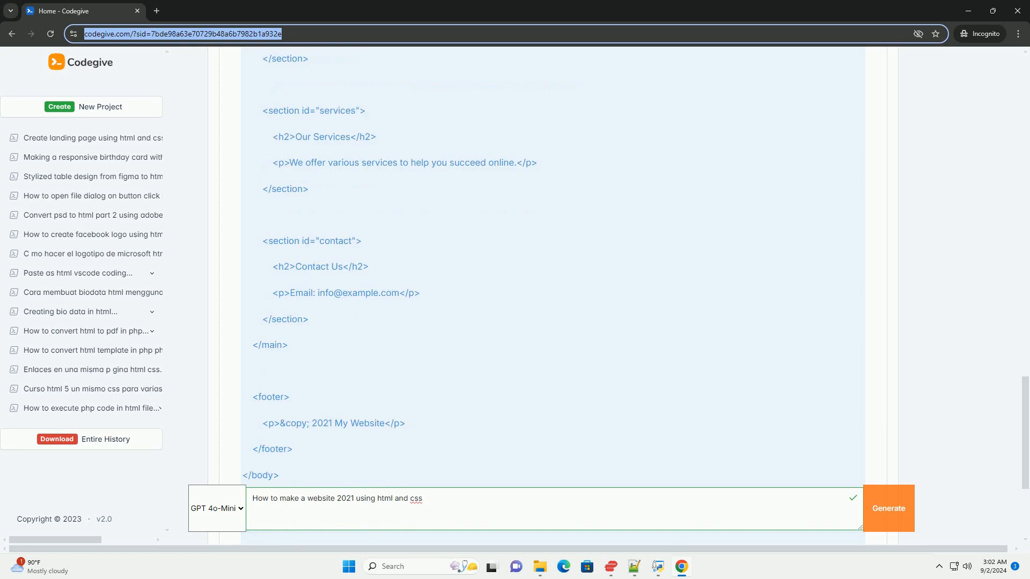
scroll(down, 3)
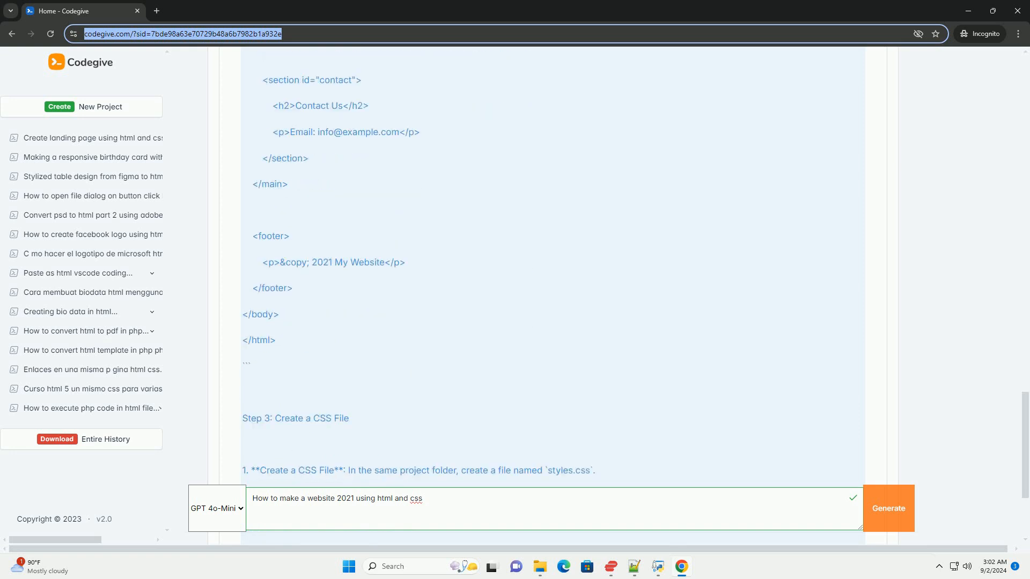
scroll(down, 3)
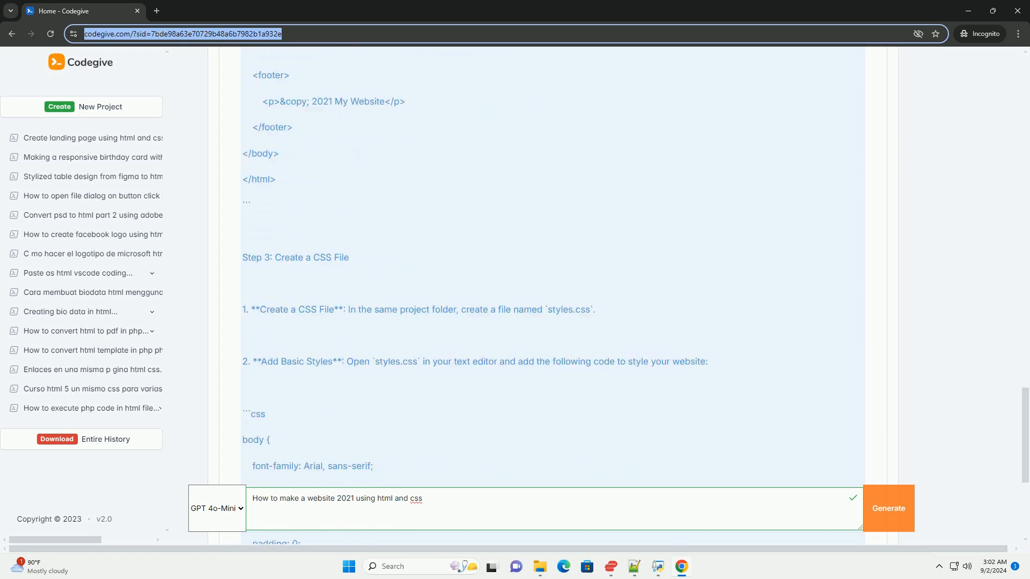
scroll(down, 3)
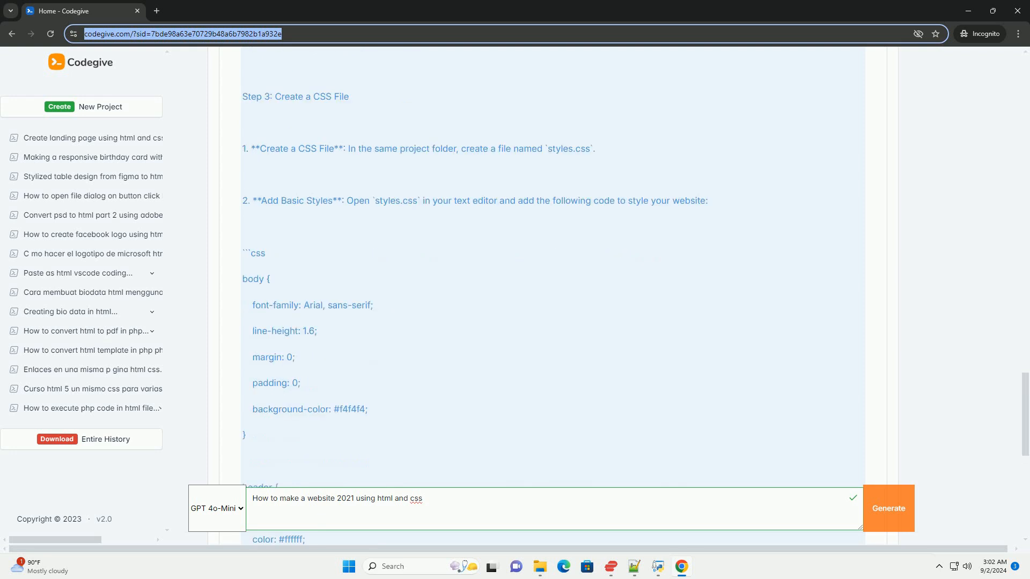
scroll(down, 3)
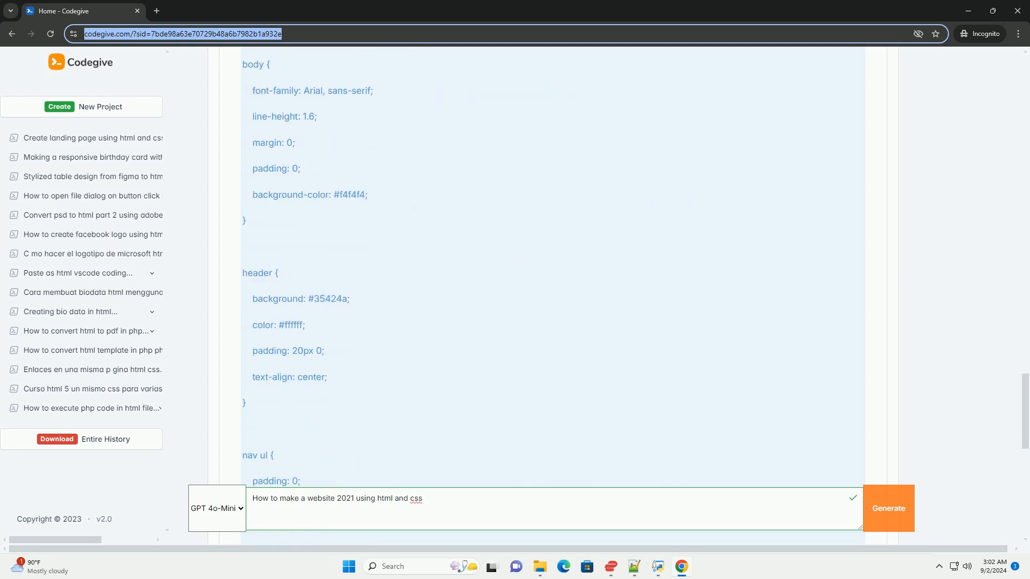
scroll(down, 3)
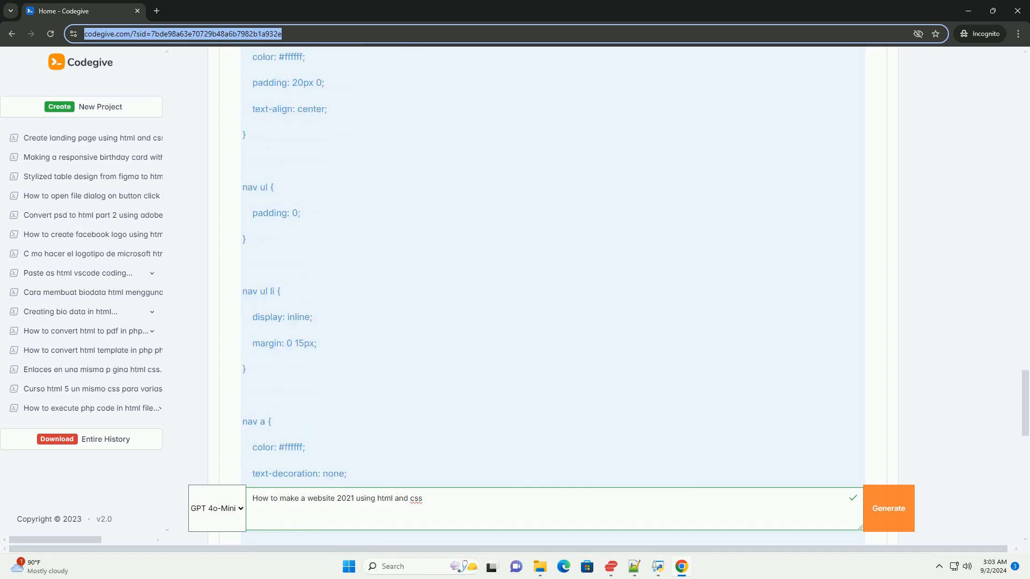
scroll(down, 3)
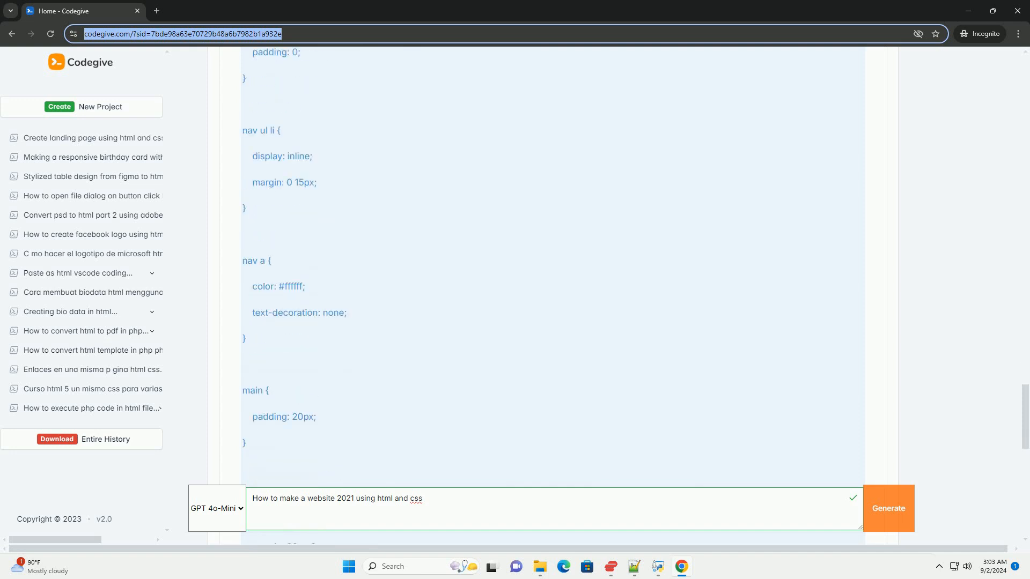
scroll(down, 3)
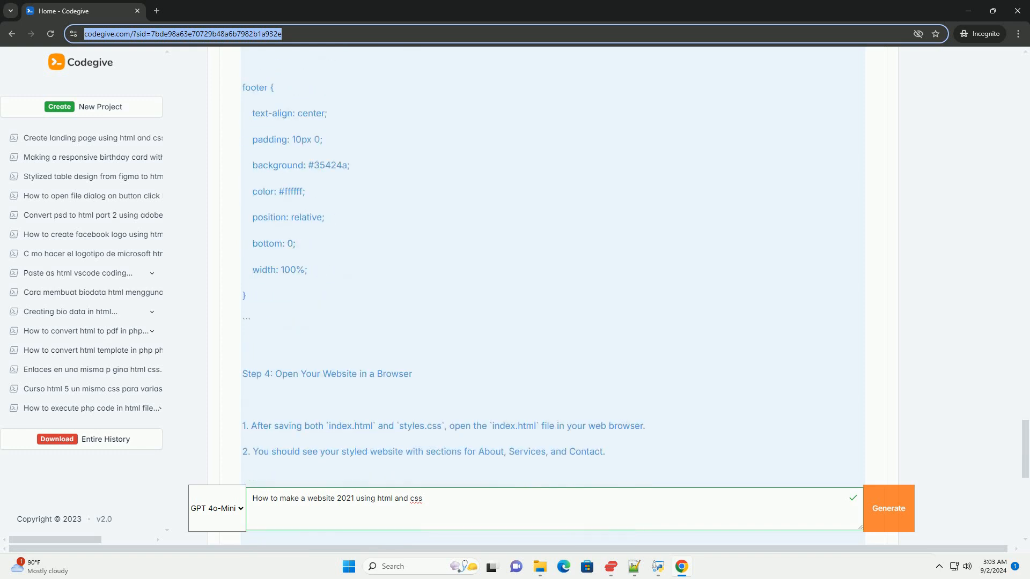
scroll(down, 3)
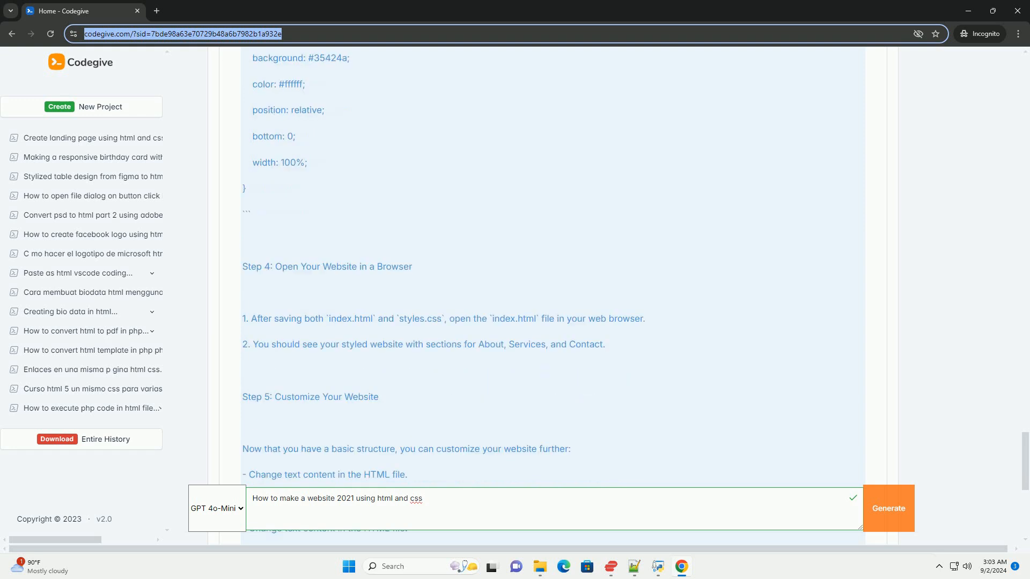